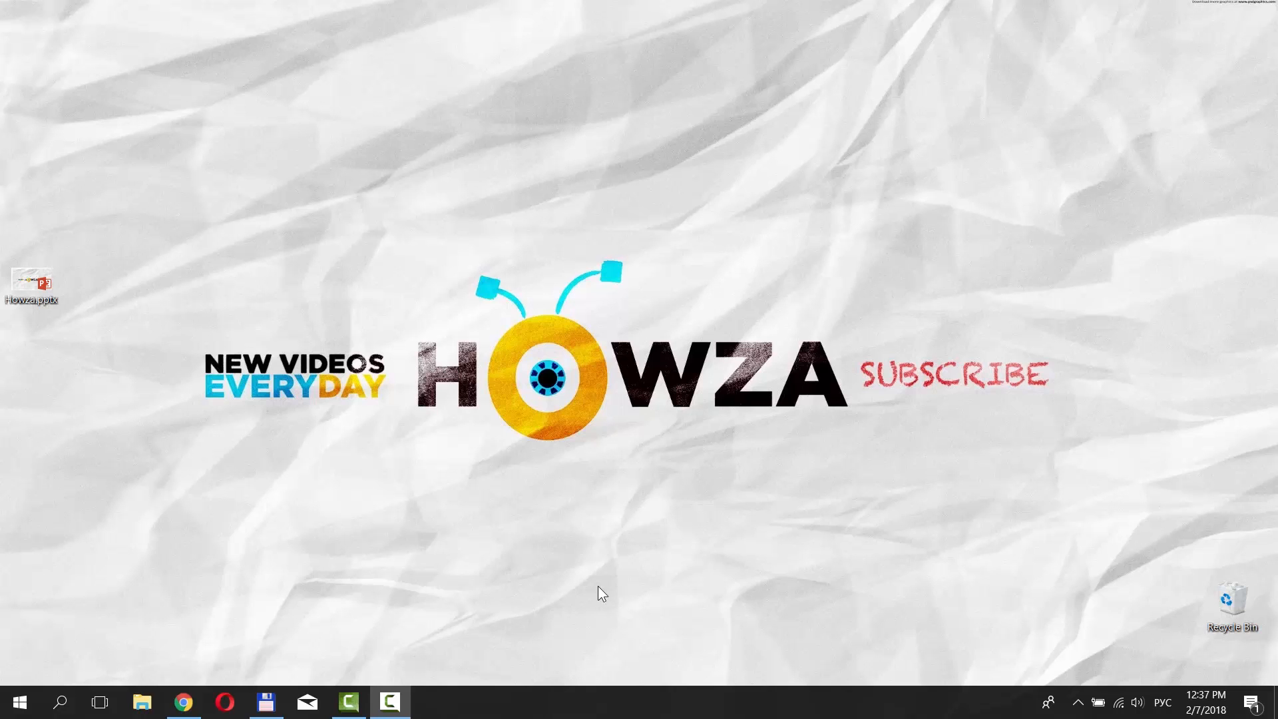
- Open Howza.pptx from the desktop in PowerPoint
double_click(33, 279)
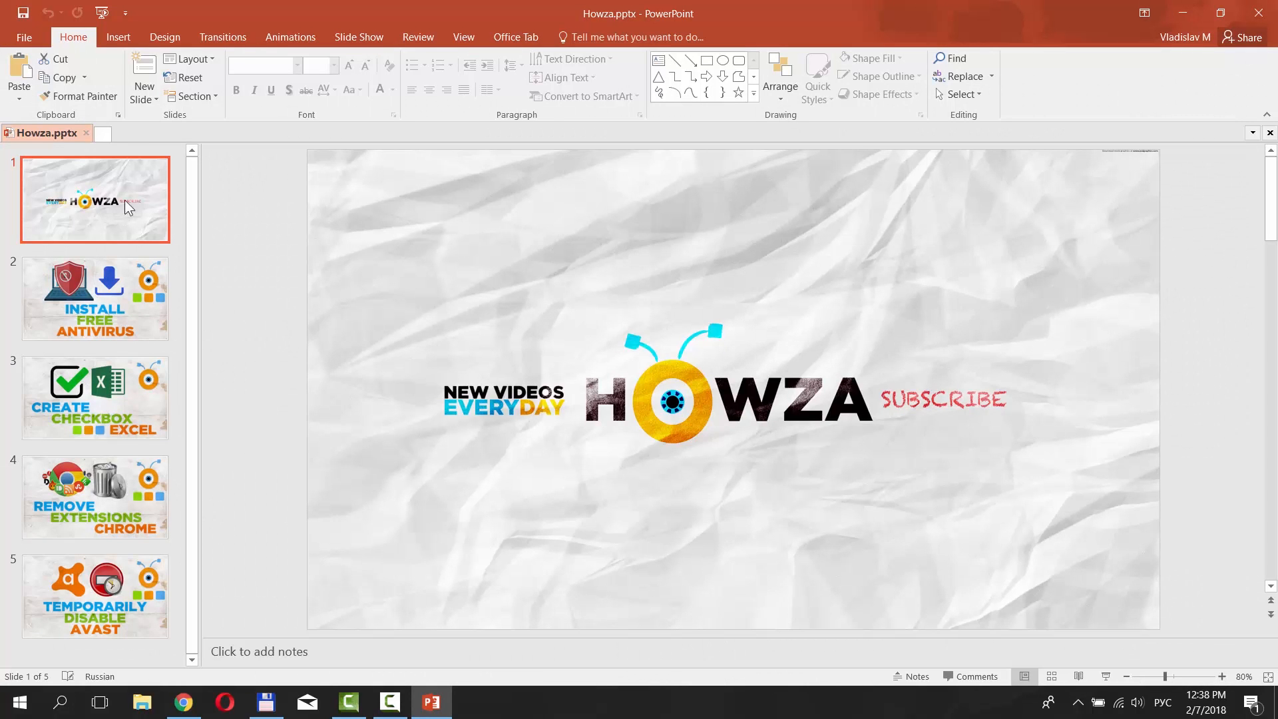
- Show the Transitions ribbon with the first slide's advance-slide timing options
click(222, 37)
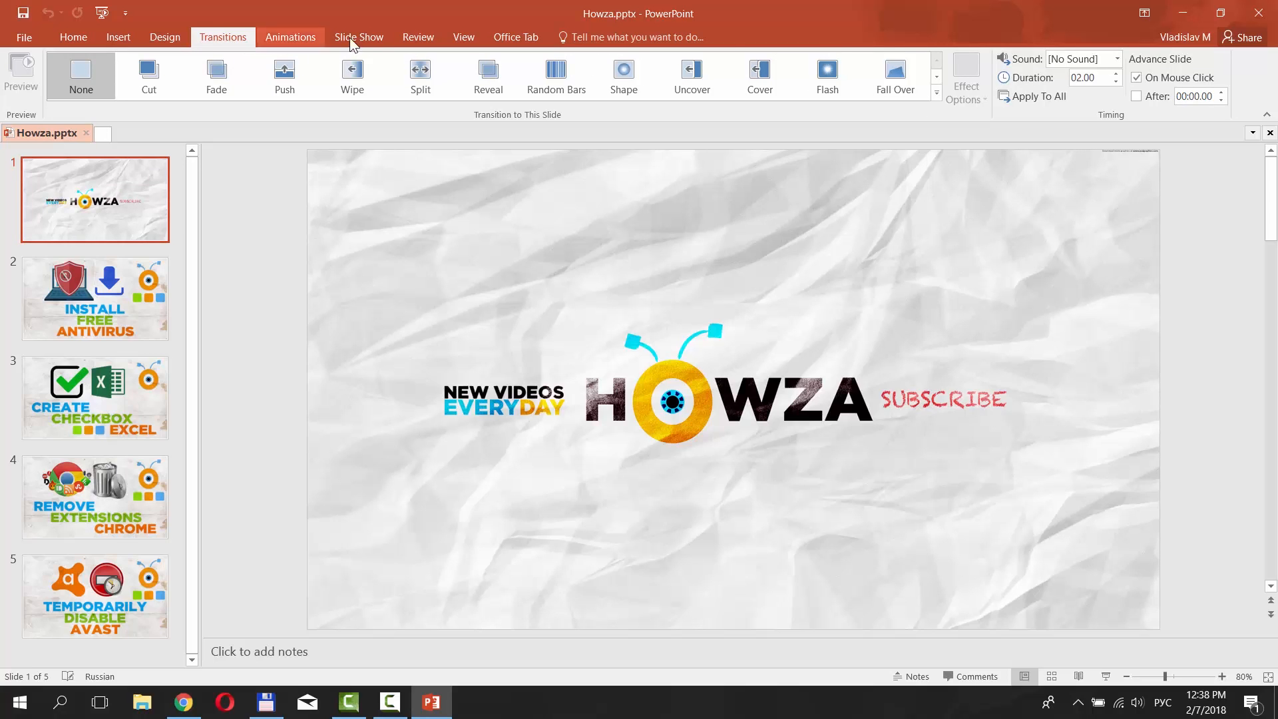
click(1137, 77)
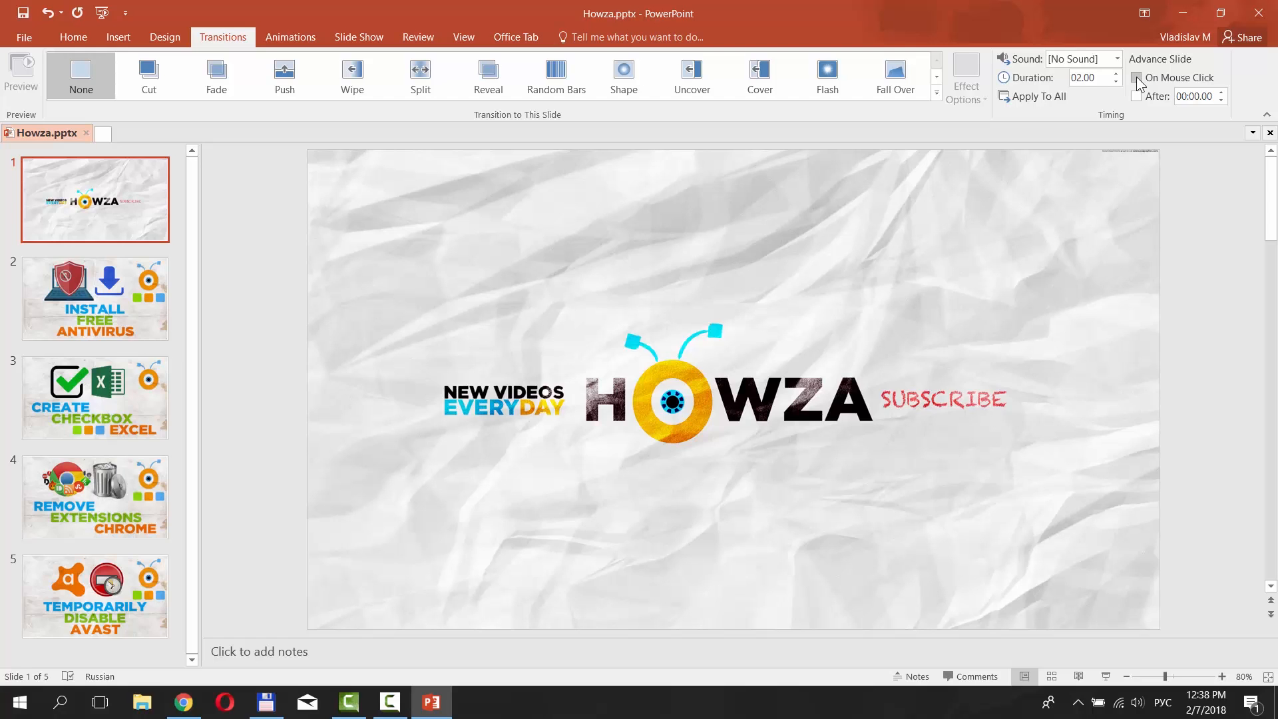
- Switch slide 1 from On Mouse Click to advancing automatically After 00:02.00
click(1136, 78)
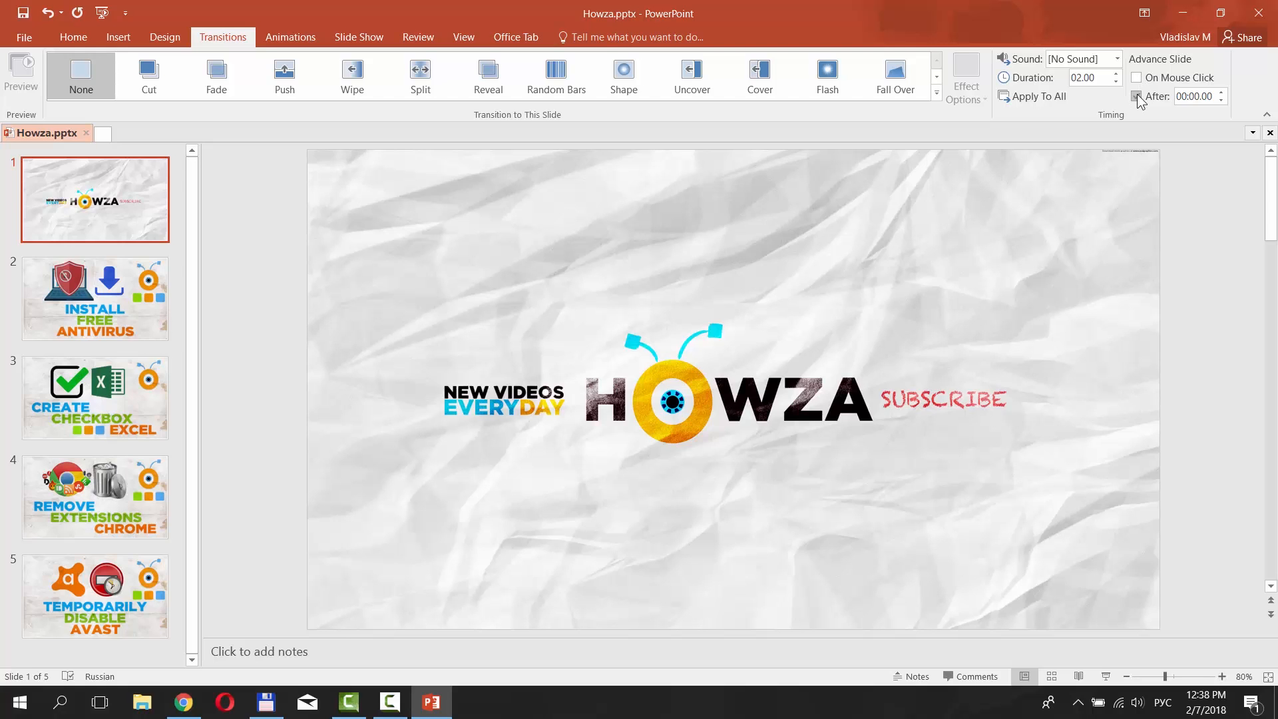
click(1136, 95)
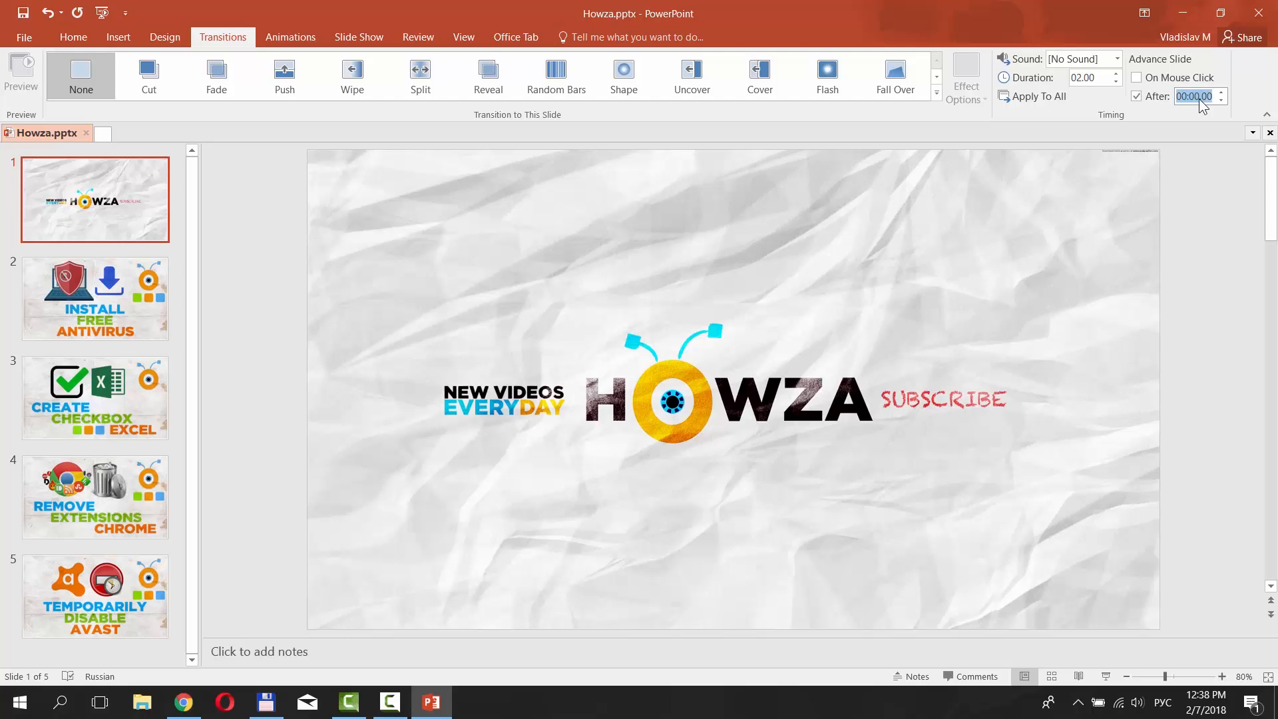
click(1194, 96)
text(2)
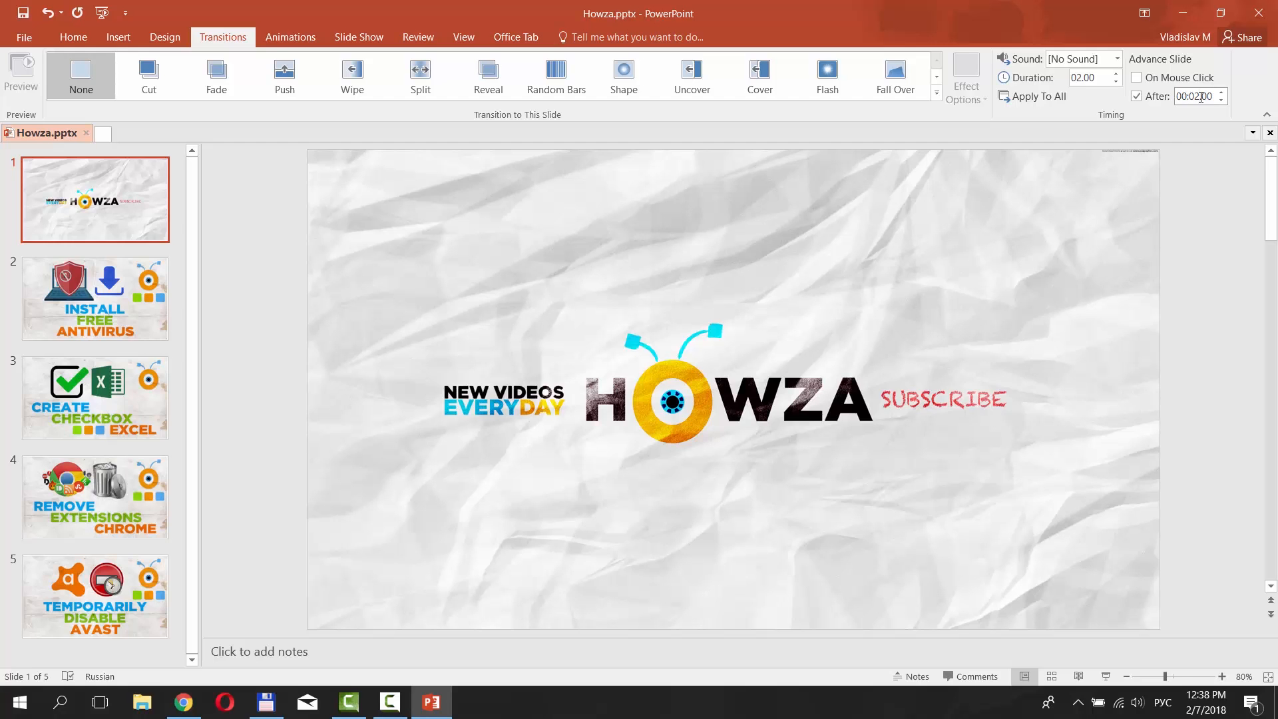
mouse_move(1041, 96)
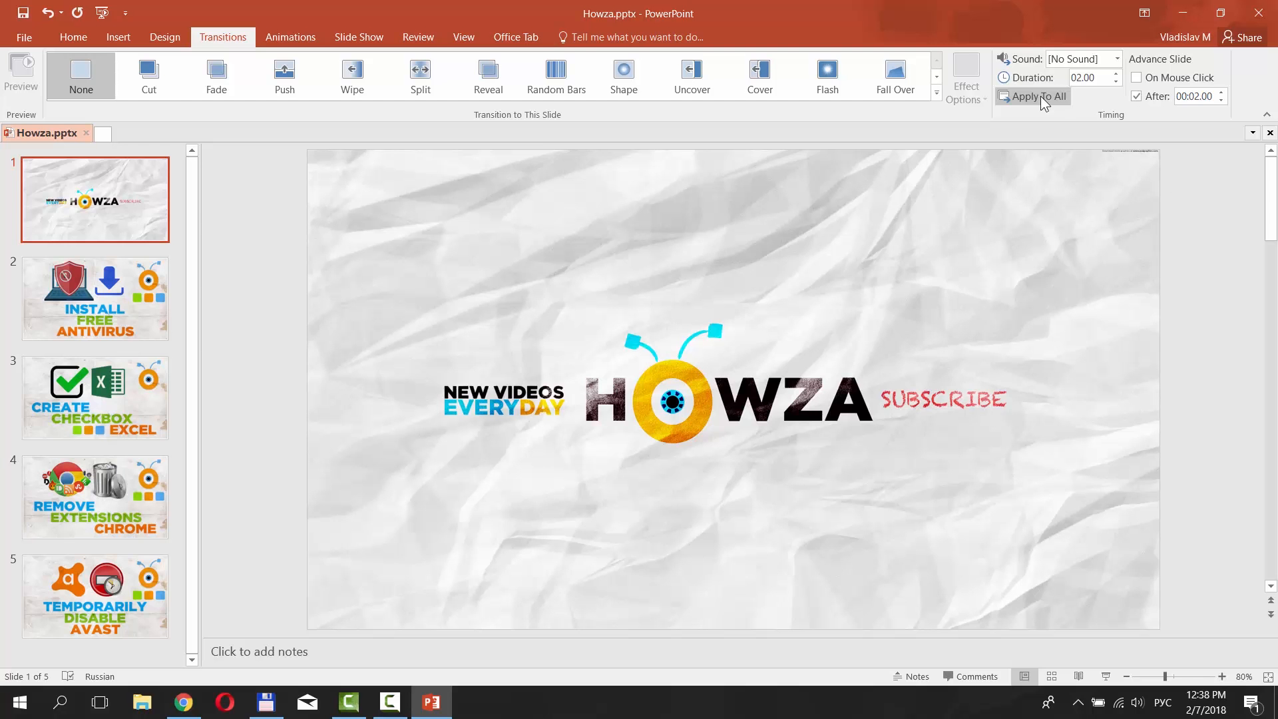
- Apply the timing to all slides, give slides 2–3 their own delays, then show Slide Show options
click(94, 298)
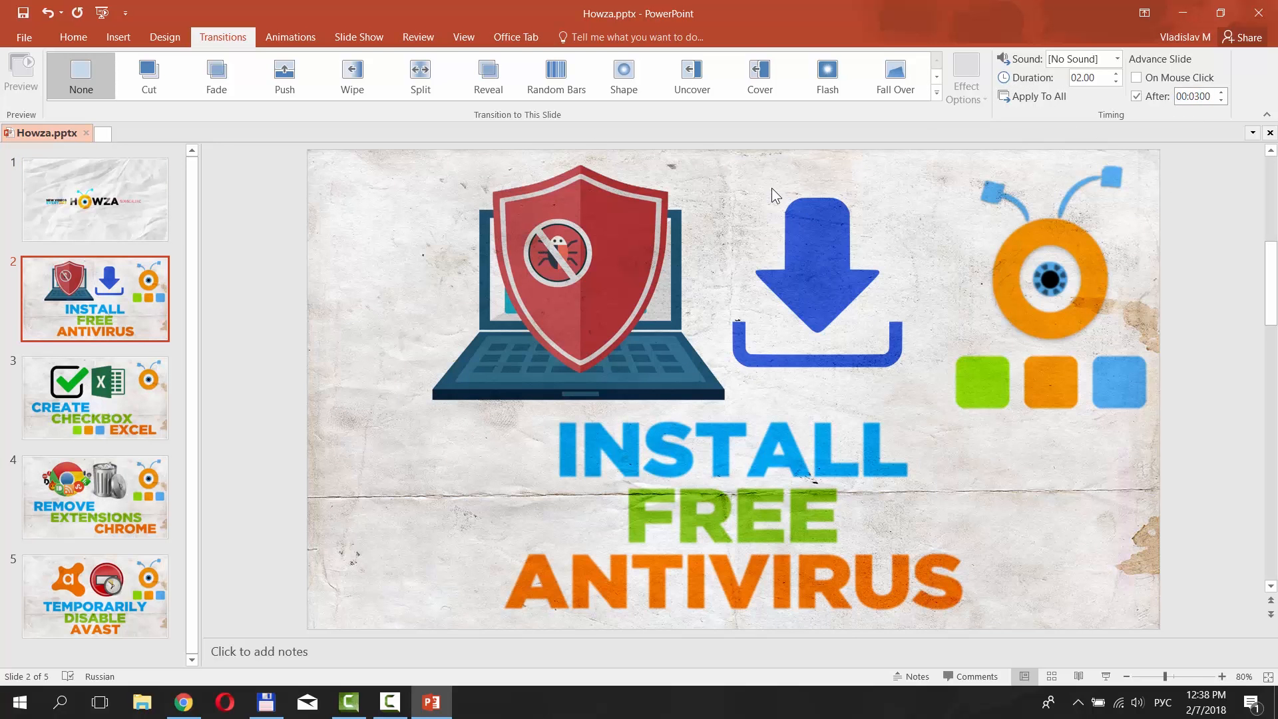
click(95, 399)
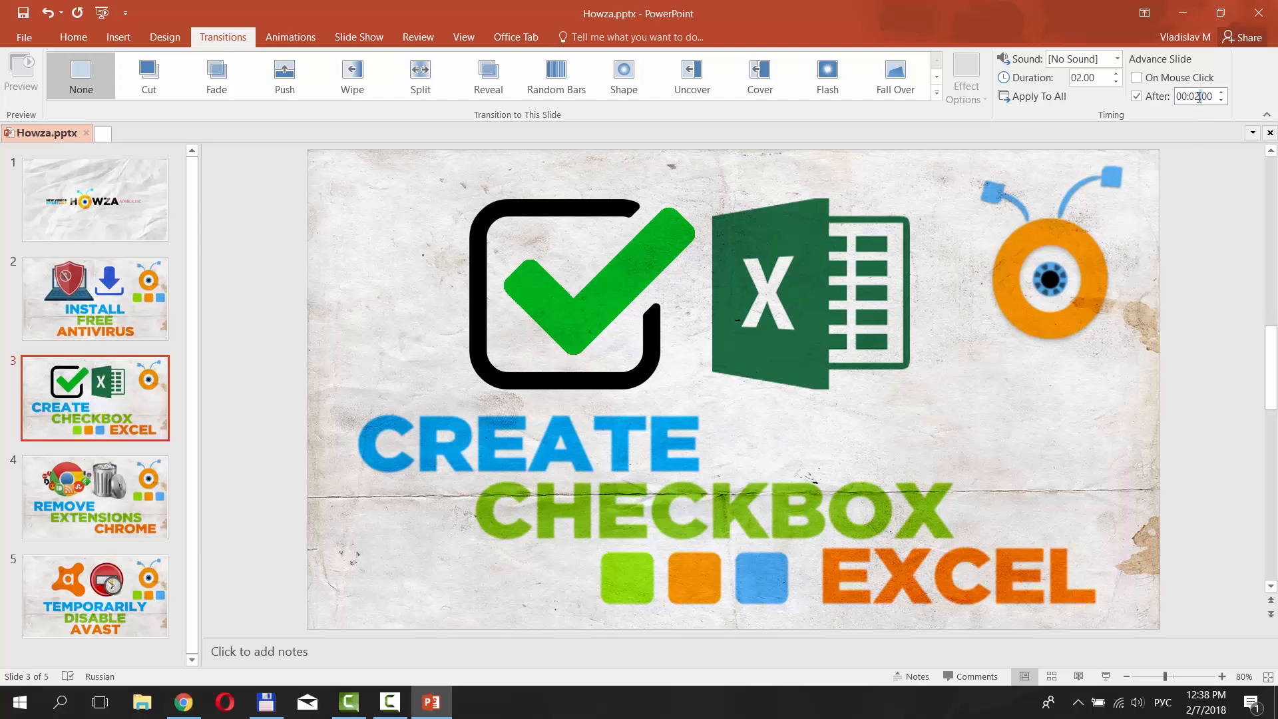
click(1220, 92)
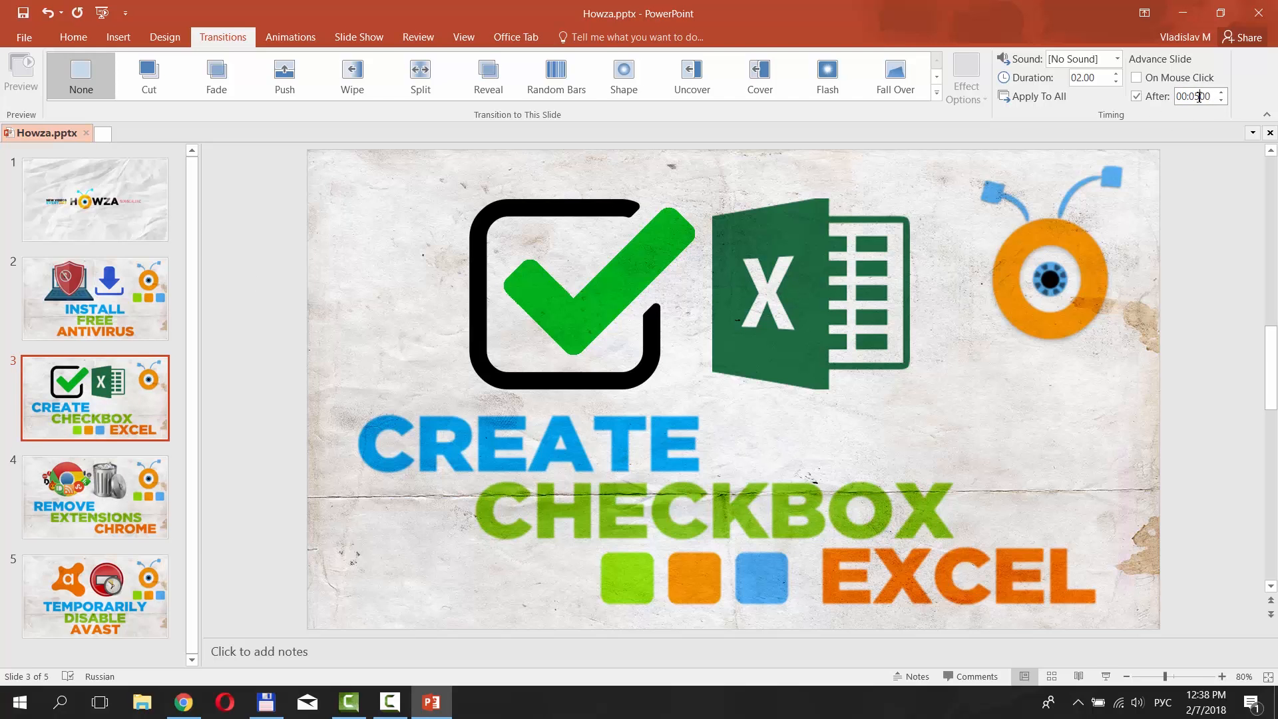
click(359, 36)
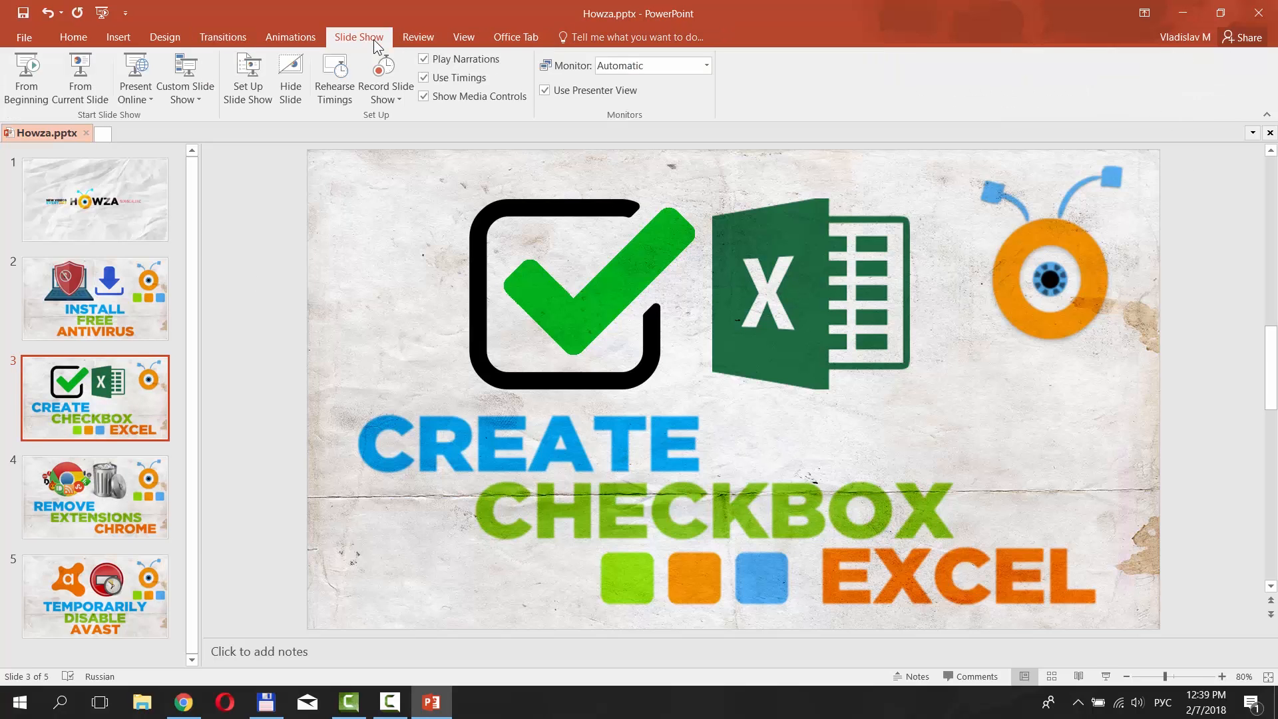